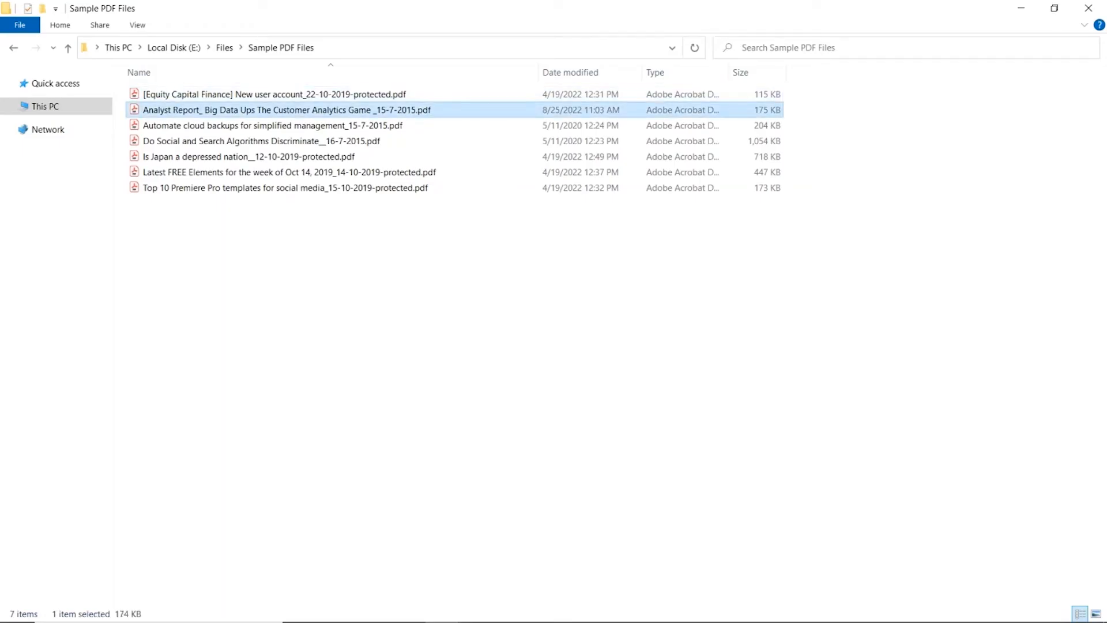
Step: Open the secured Analyst Report PDF in Acrobat and review its File menu options
double_click(285, 110)
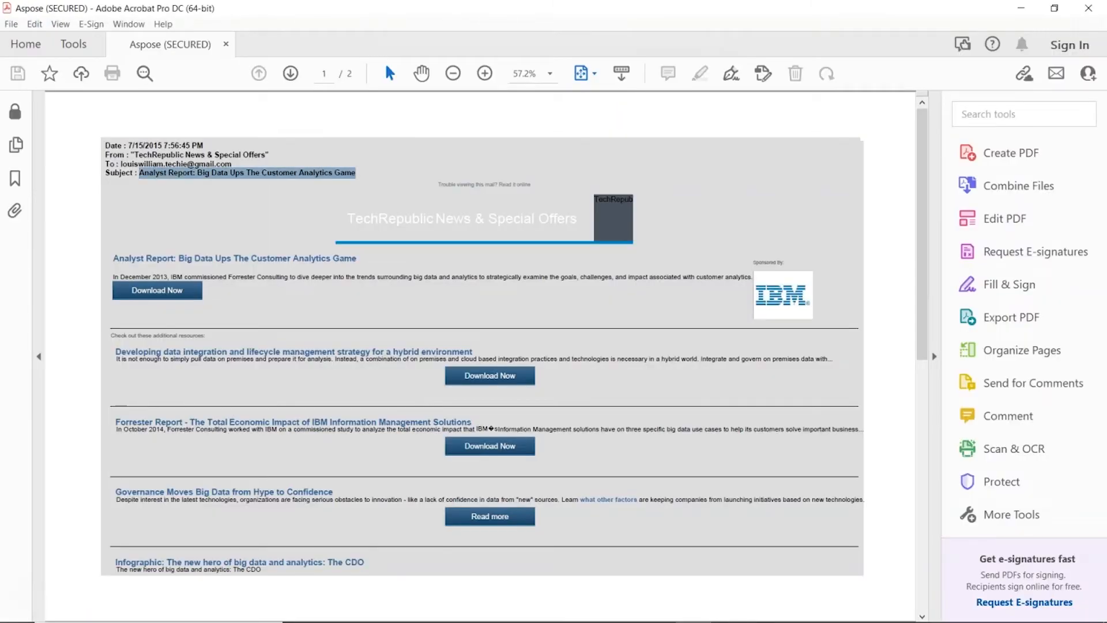
left_click(11, 23)
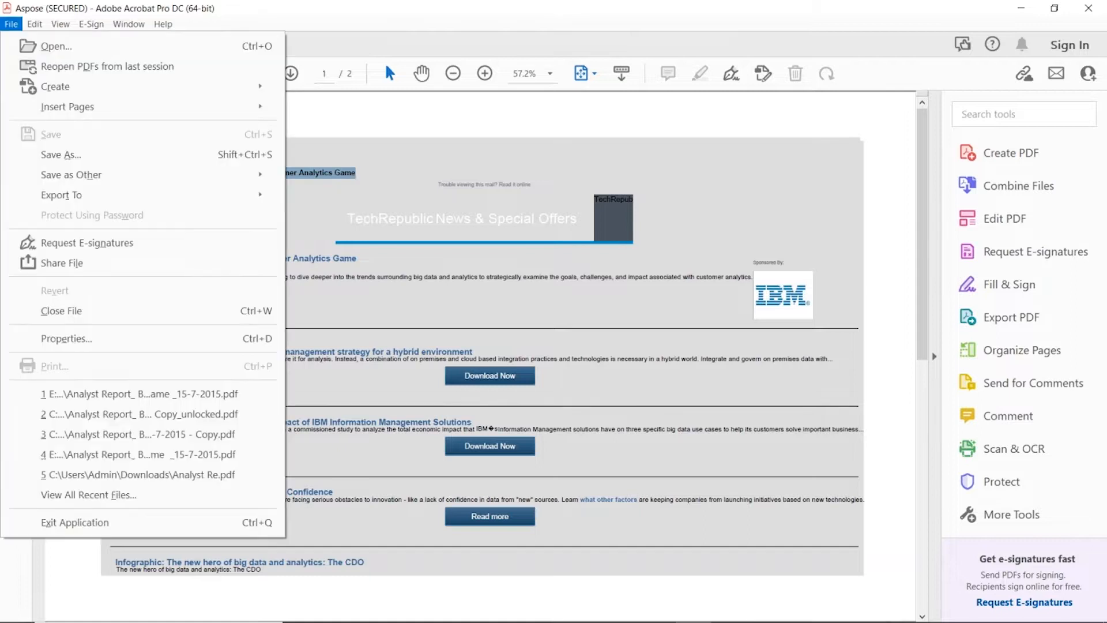
left_click(67, 337)
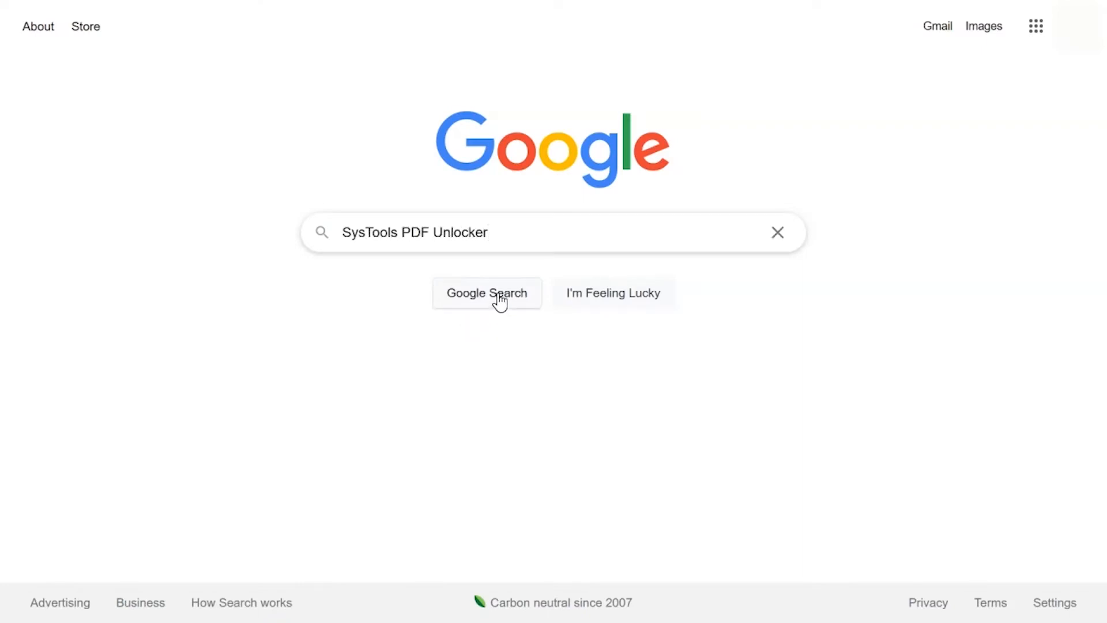
Step: Search Google for SysTools PDF Unlocker and open the systoolsgroup.com product page
left_click(487, 293)
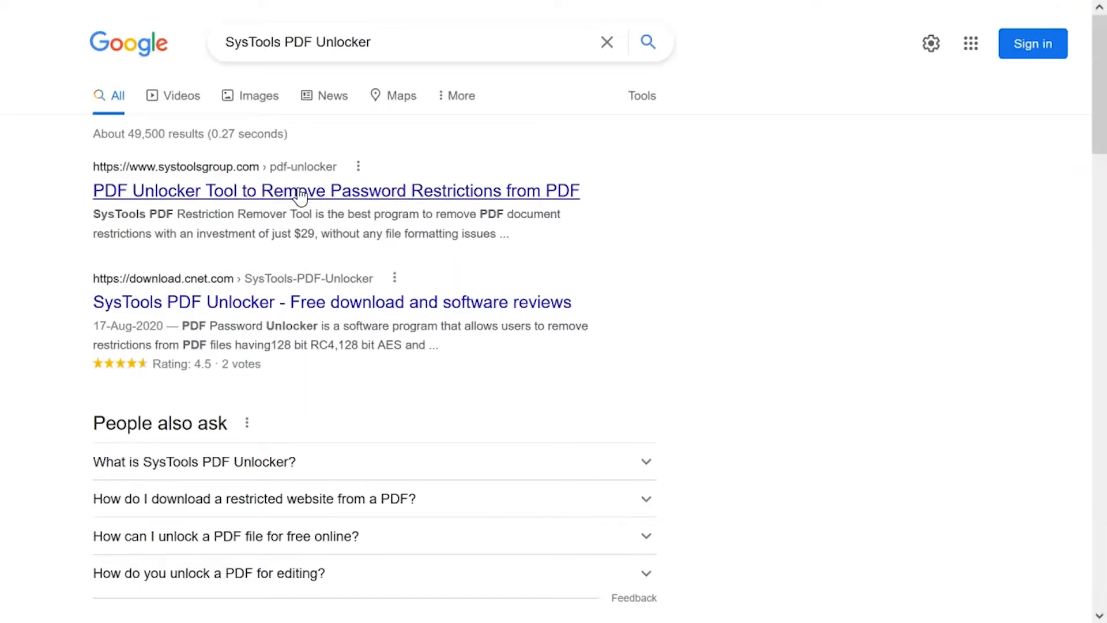
mouse_move(268, 196)
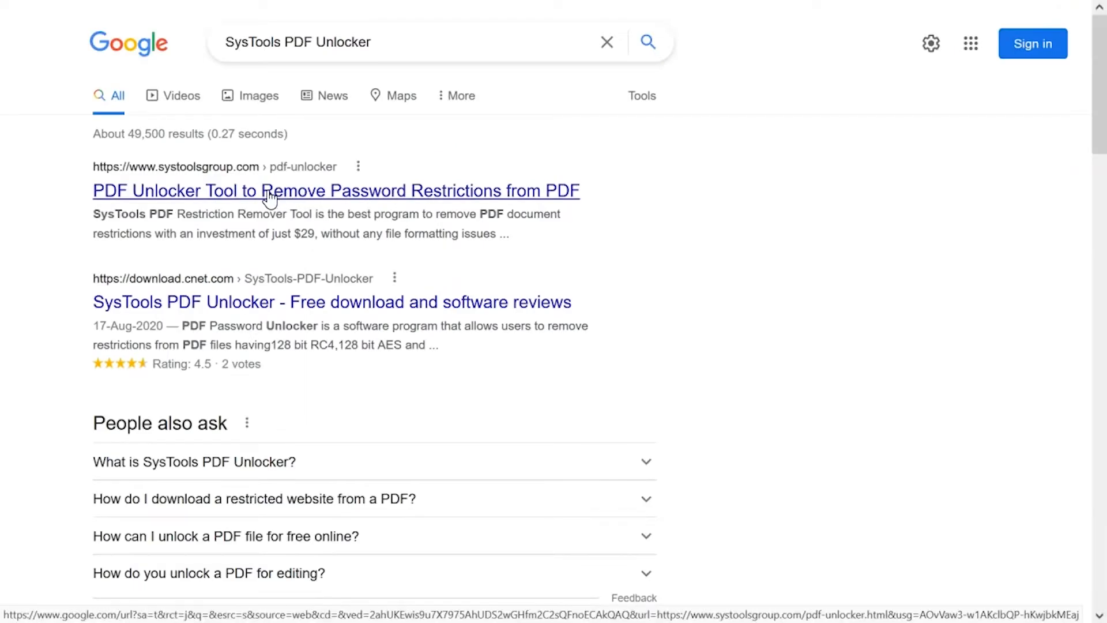
left_click(335, 190)
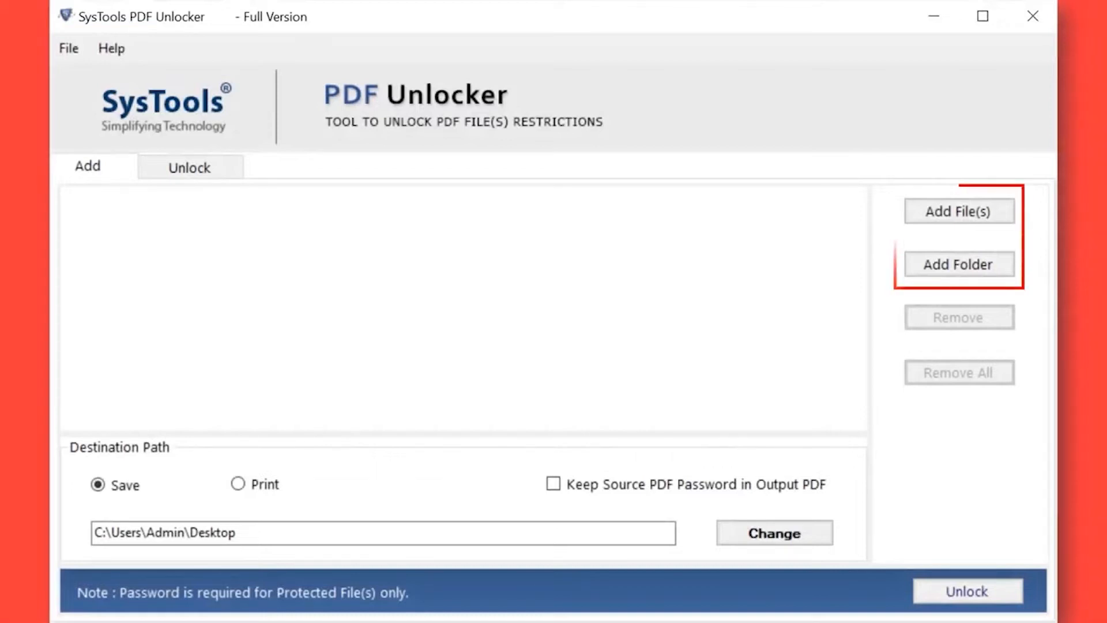
left_click(958, 210)
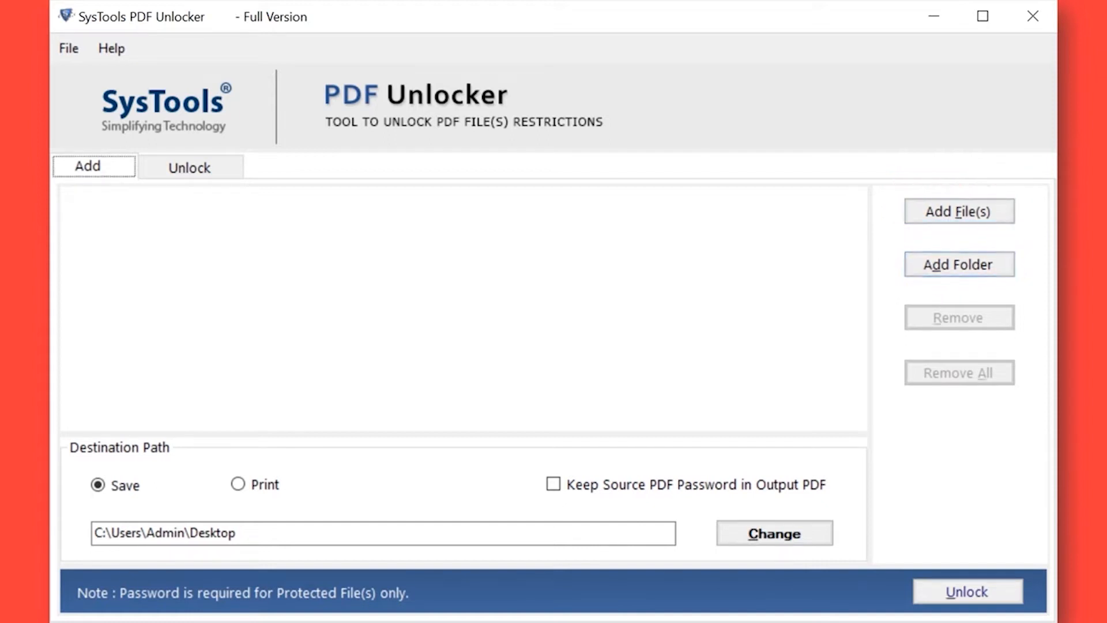
left_click(958, 211)
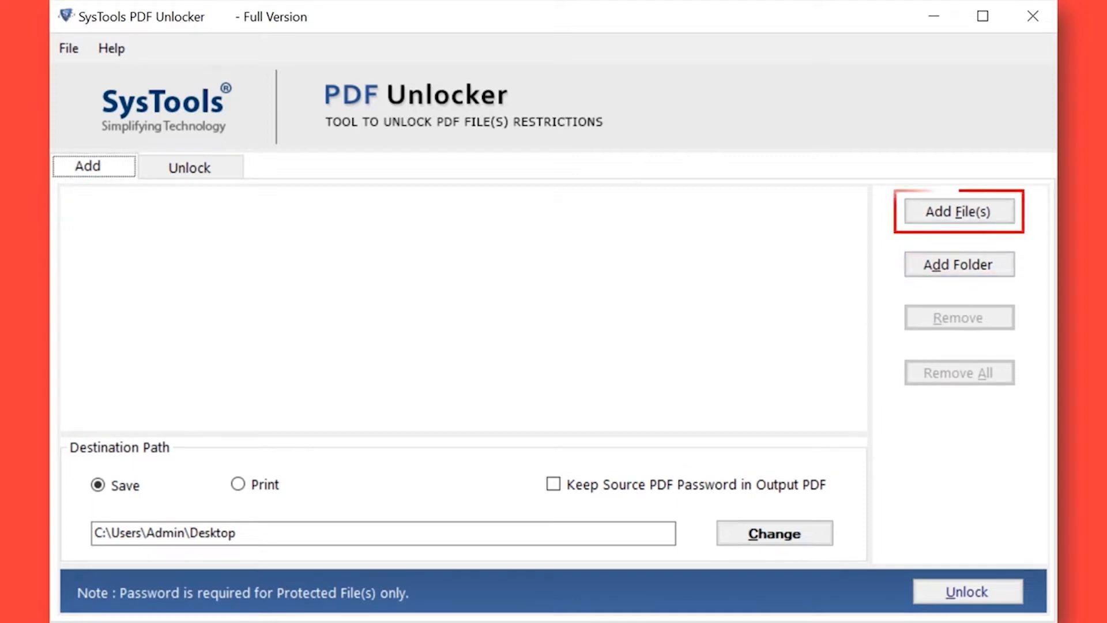
Step: Add all seven PDFs from the Sample PDF Files folder, each listed with permissions Disabled
left_click(958, 211)
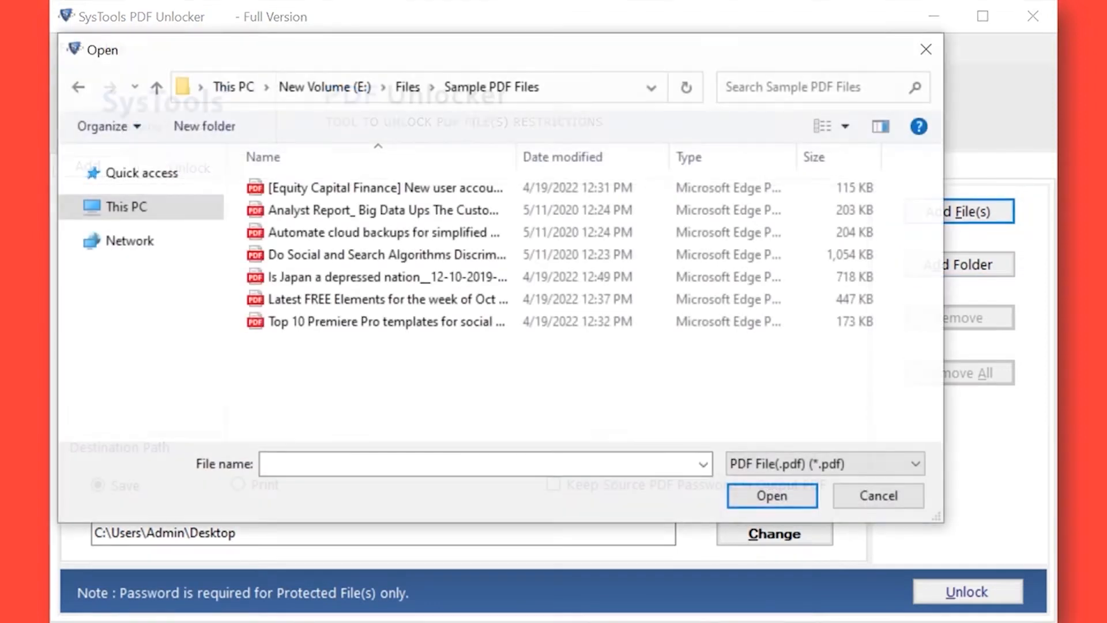
left_click(385, 186)
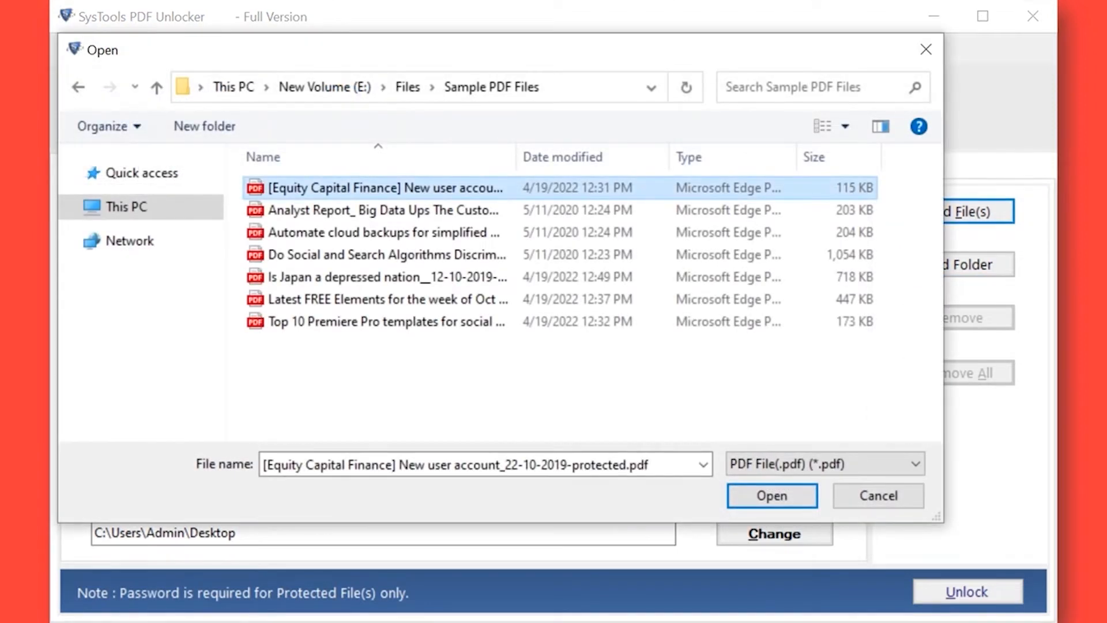
left_click(386, 254)
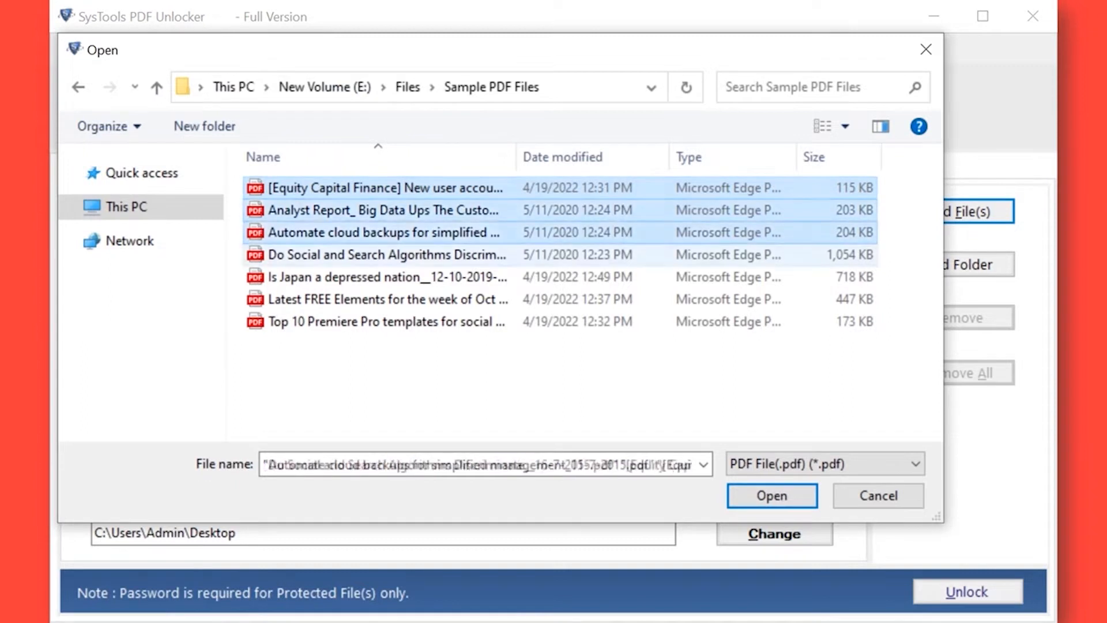
left_click(385, 299)
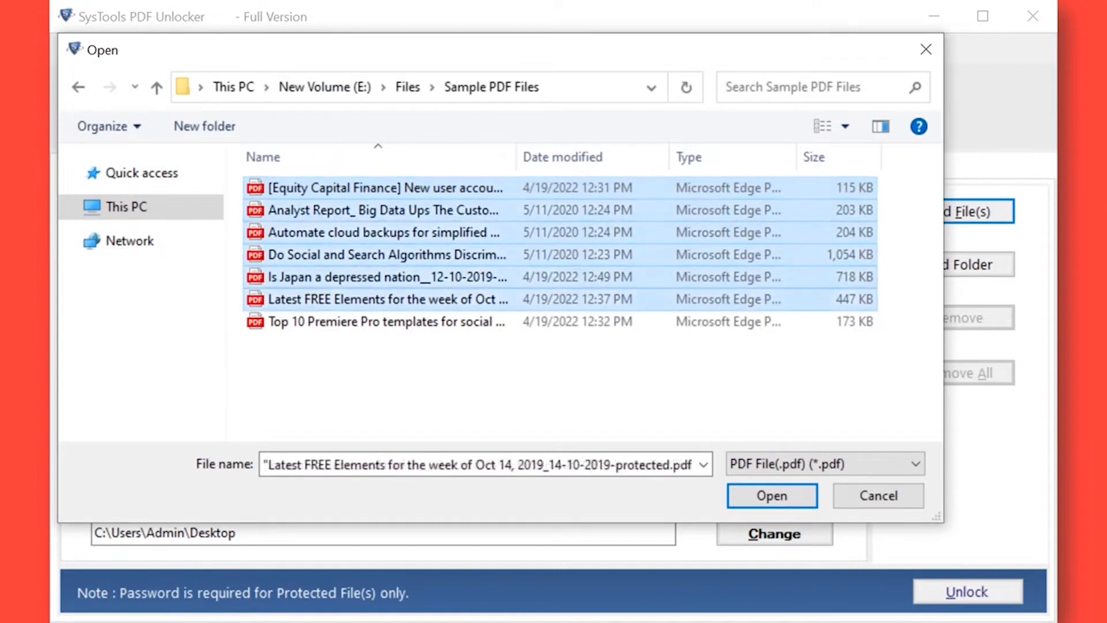
left_click(385, 322)
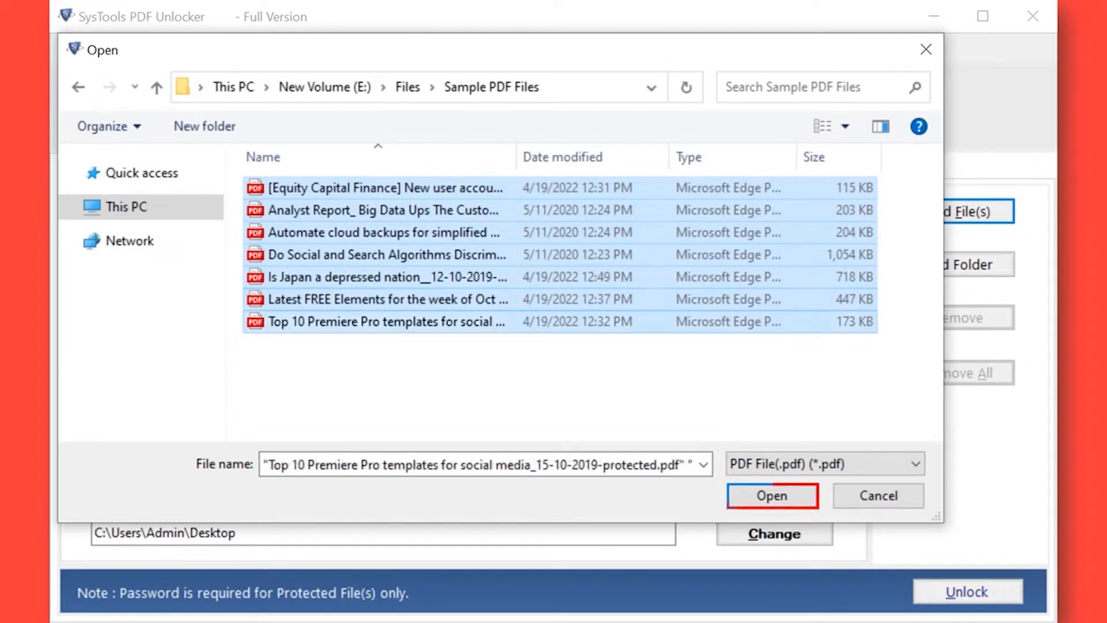
left_click(771, 494)
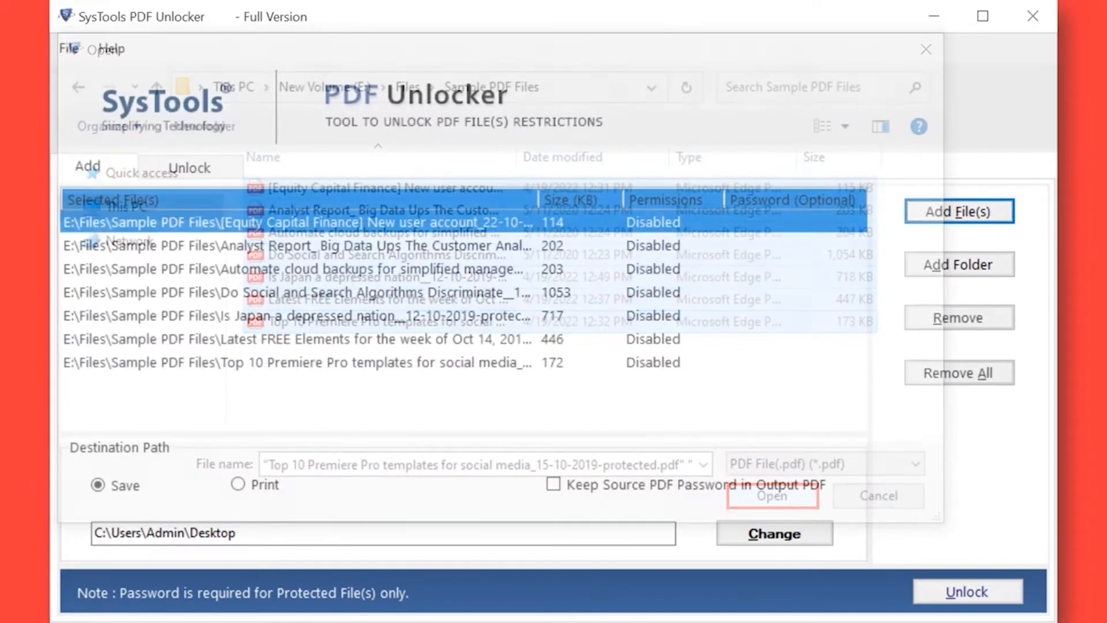
Step: Enter the password for a protected file in its Password (Optional) cell
left_click(772, 495)
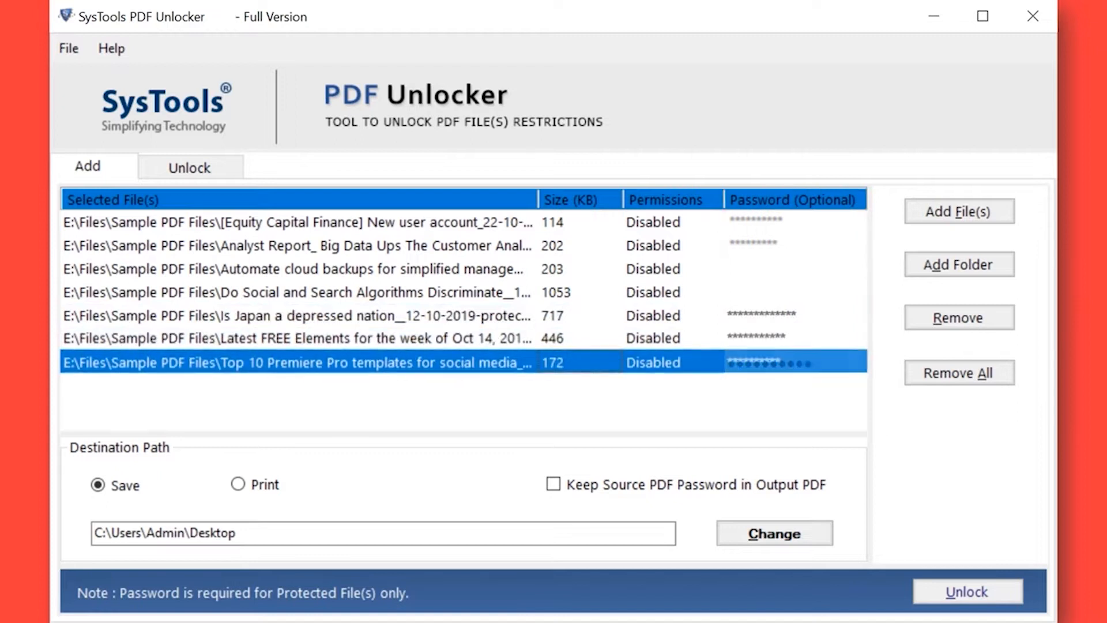
left_click(96, 486)
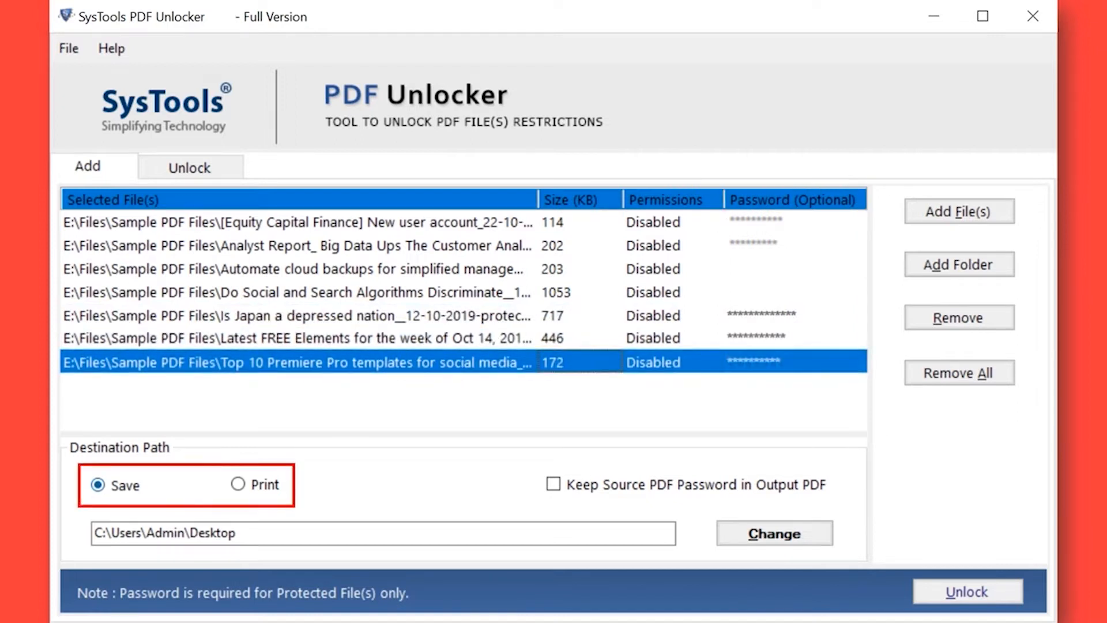
left_click(238, 485)
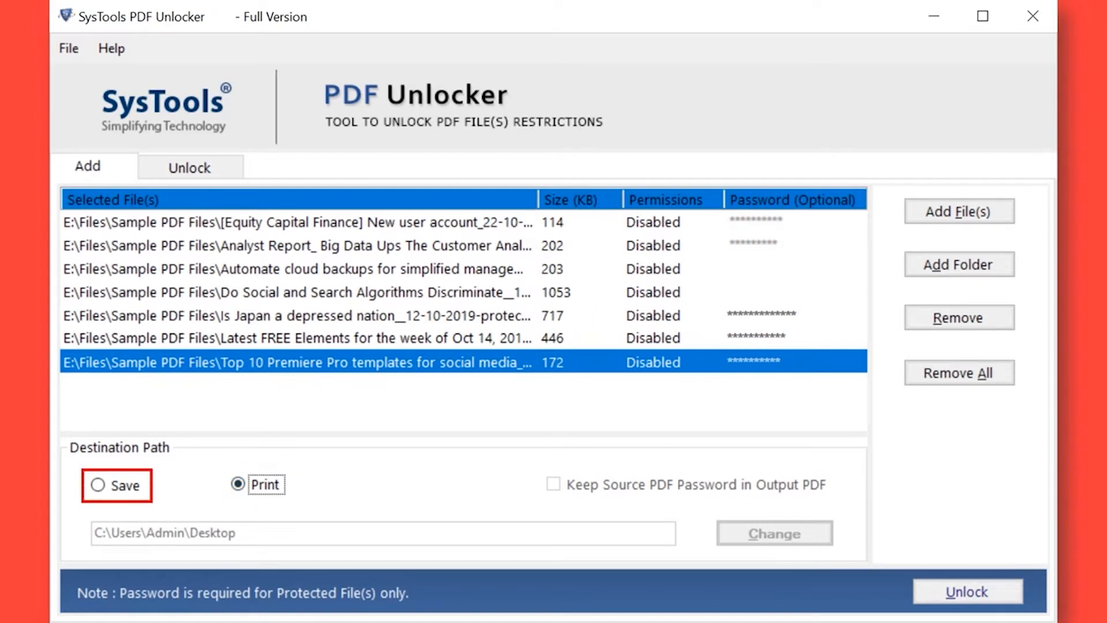
left_click(97, 486)
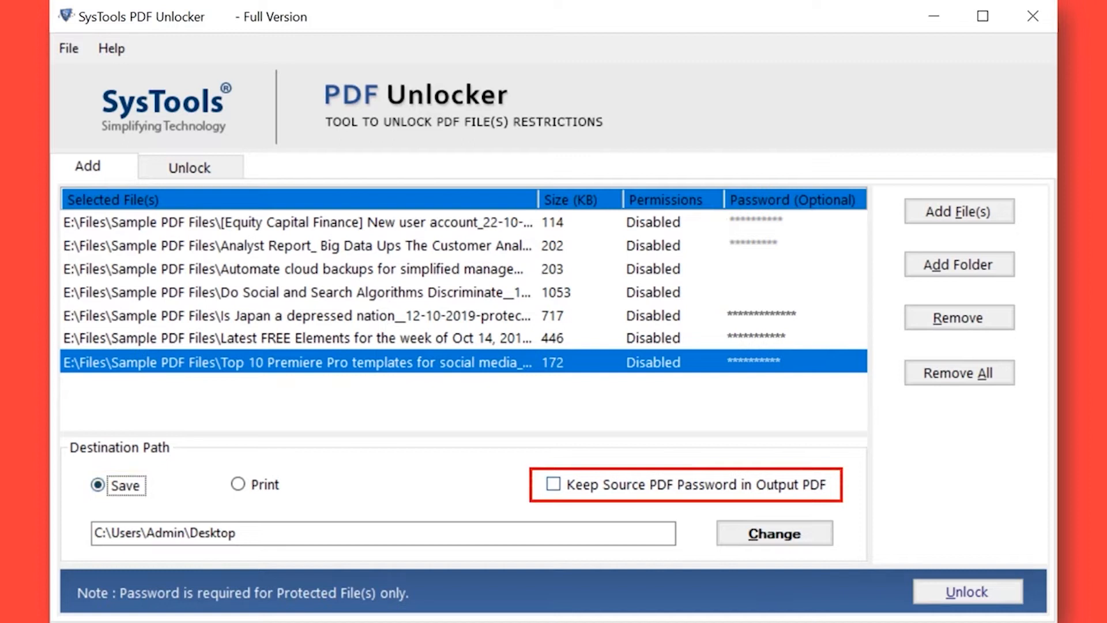
left_click(552, 486)
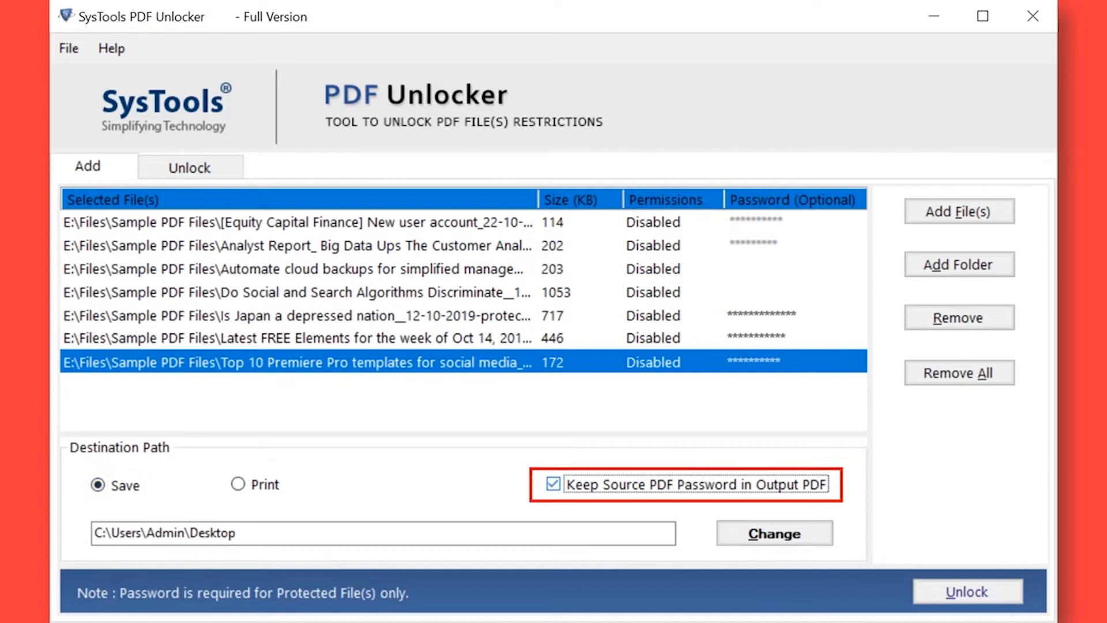
left_click(553, 485)
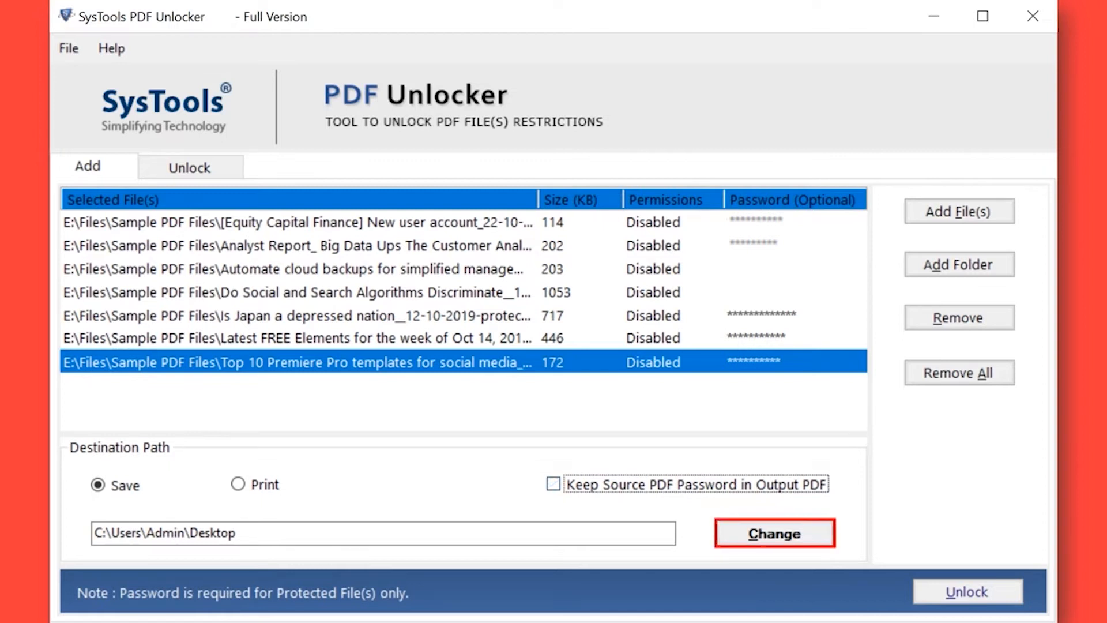
Step: Set the destination to a new Output folder created on the Desktop
left_click(773, 532)
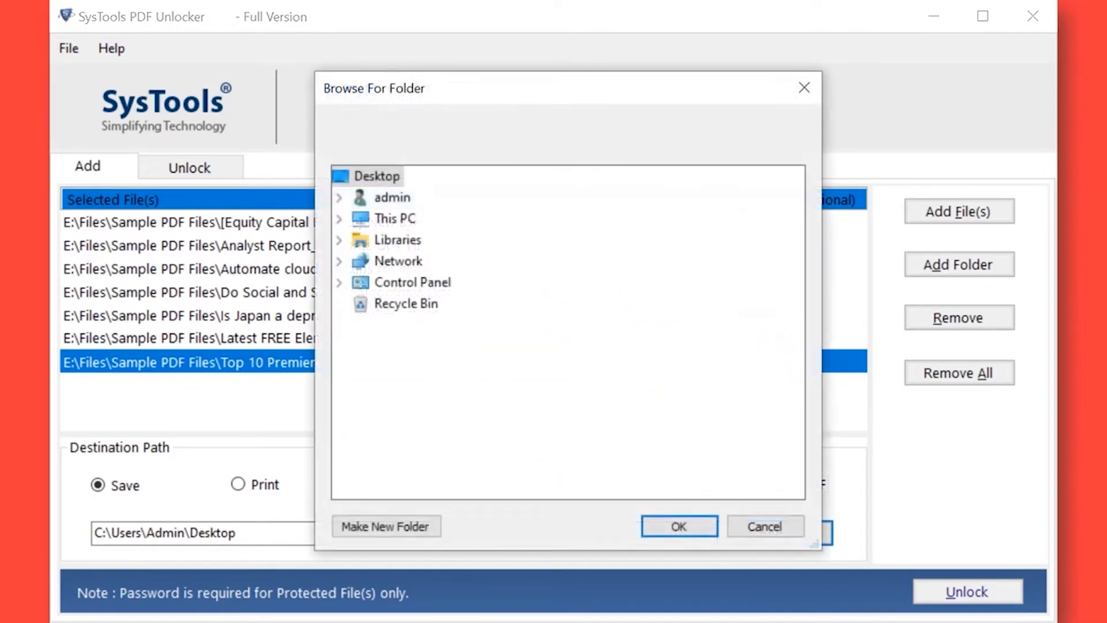
left_click(385, 526)
type("Output")
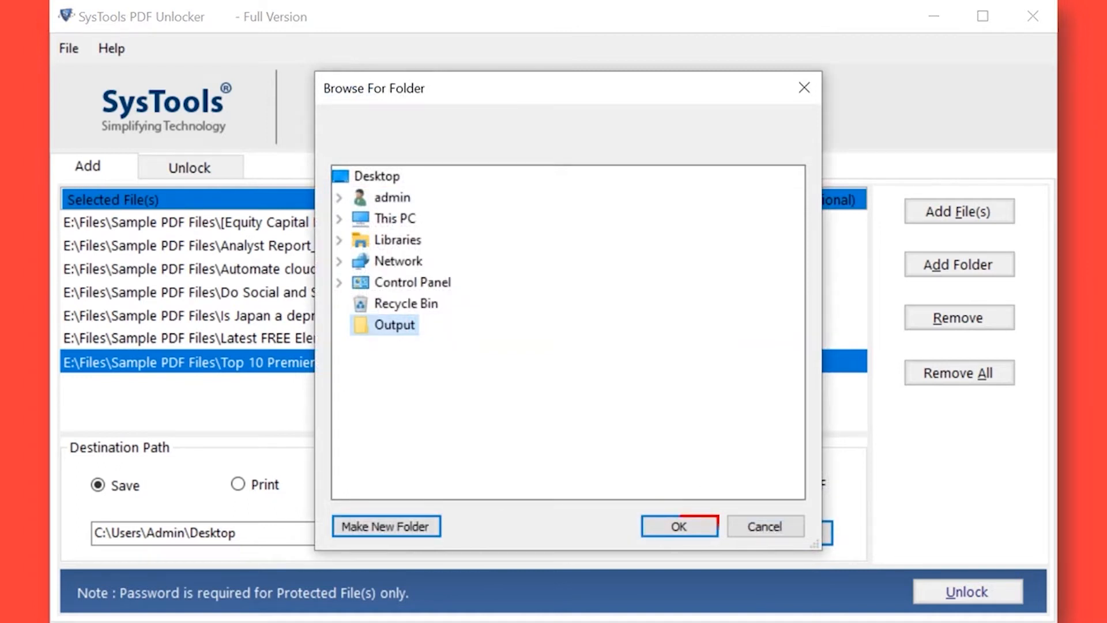
left_click(677, 526)
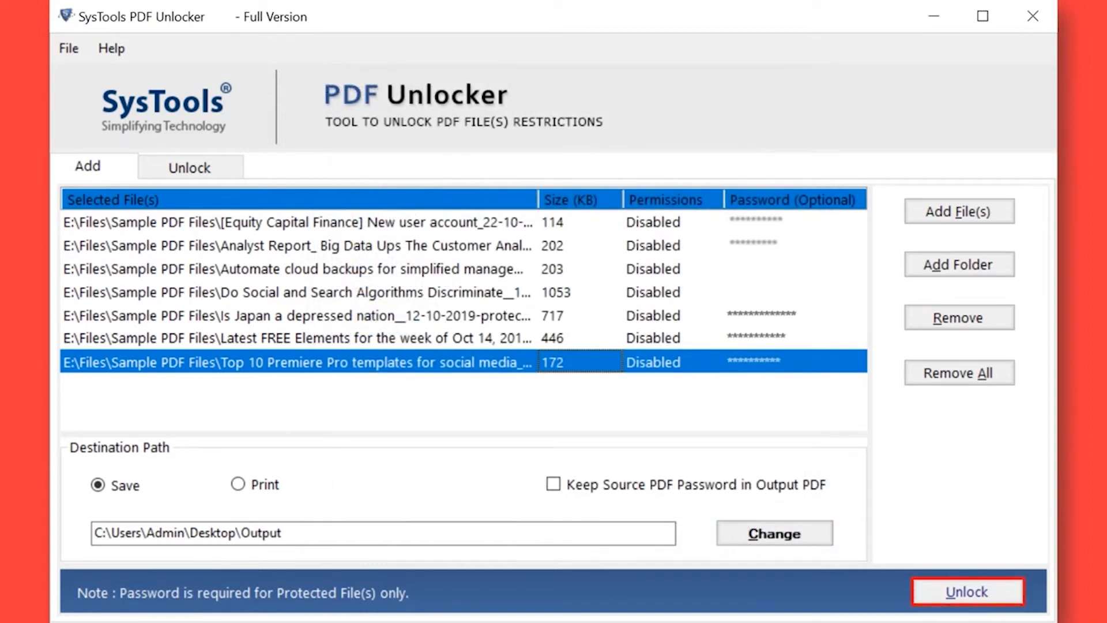
Step: Unlock all seven PDFs into Desktop\Output and open the unlocked analyst report from that folder
left_click(966, 590)
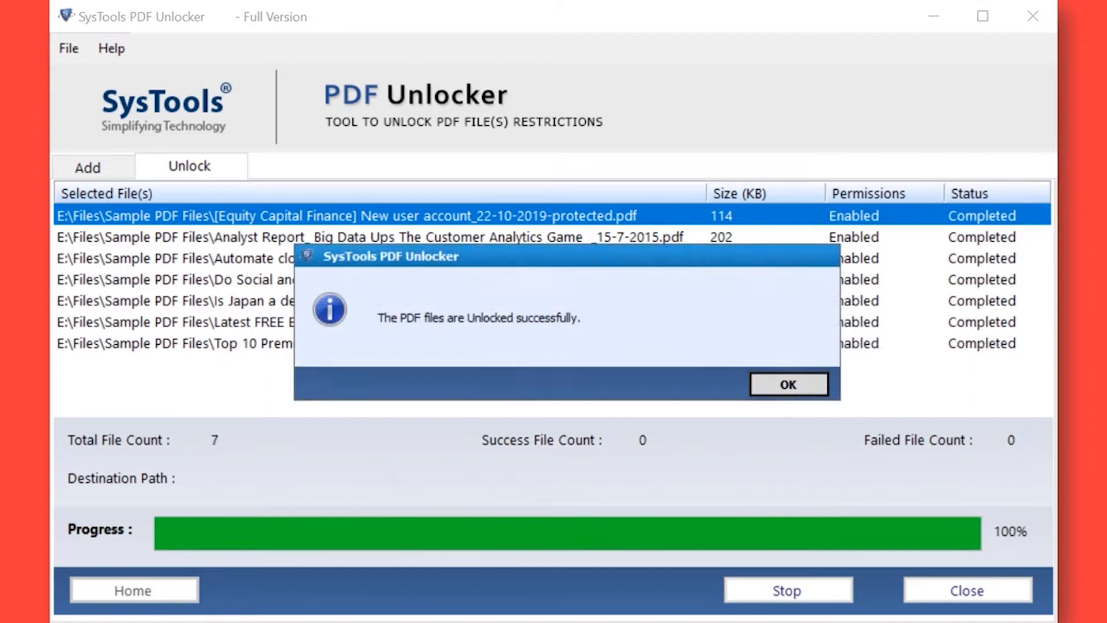
left_click(789, 383)
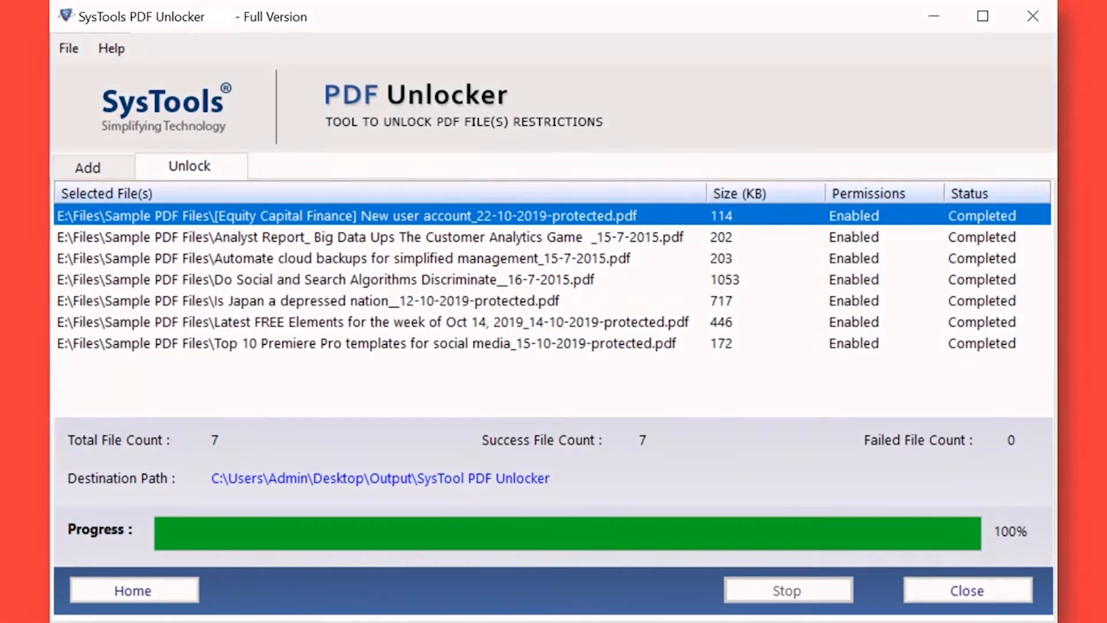
left_click(379, 478)
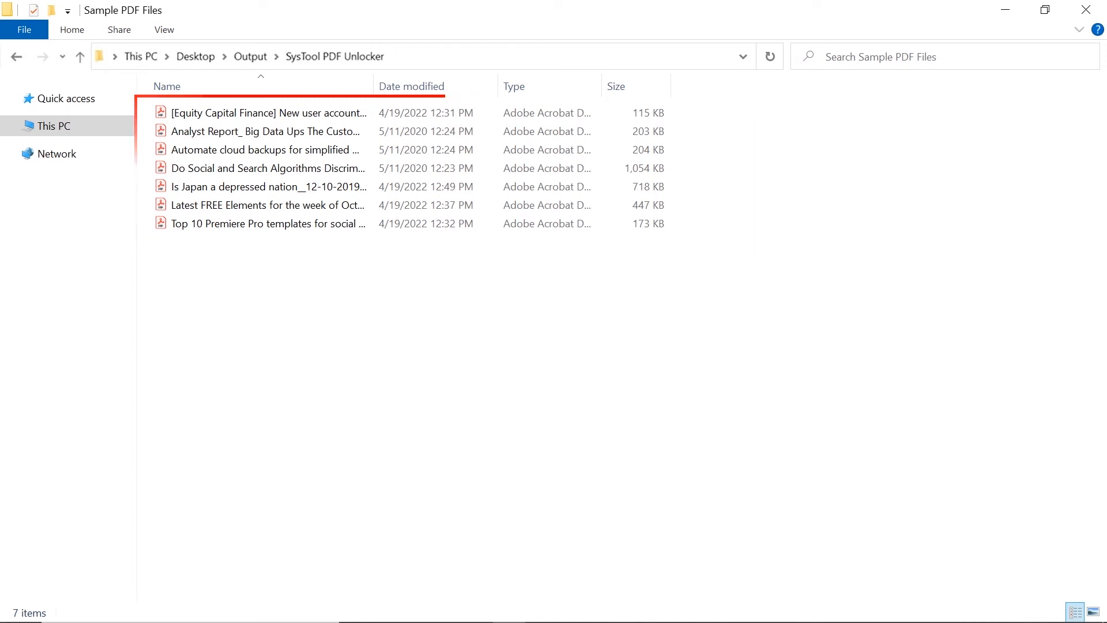
double_click(265, 130)
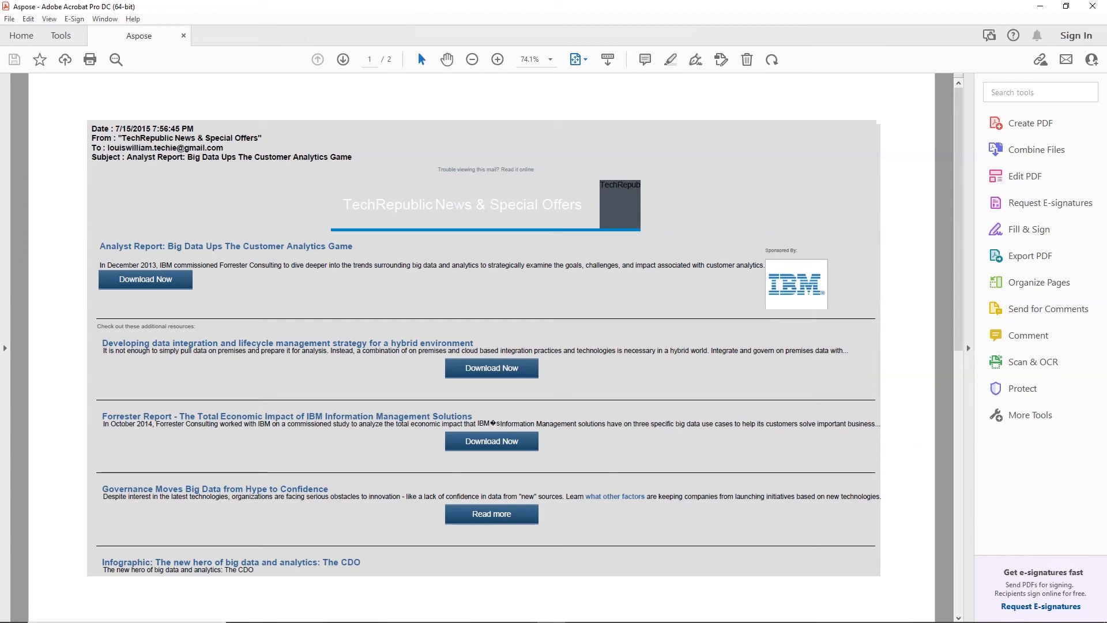
Step: Select the report's Subject line text and show its Copy context menu
left_click_drag(127, 157, 352, 157)
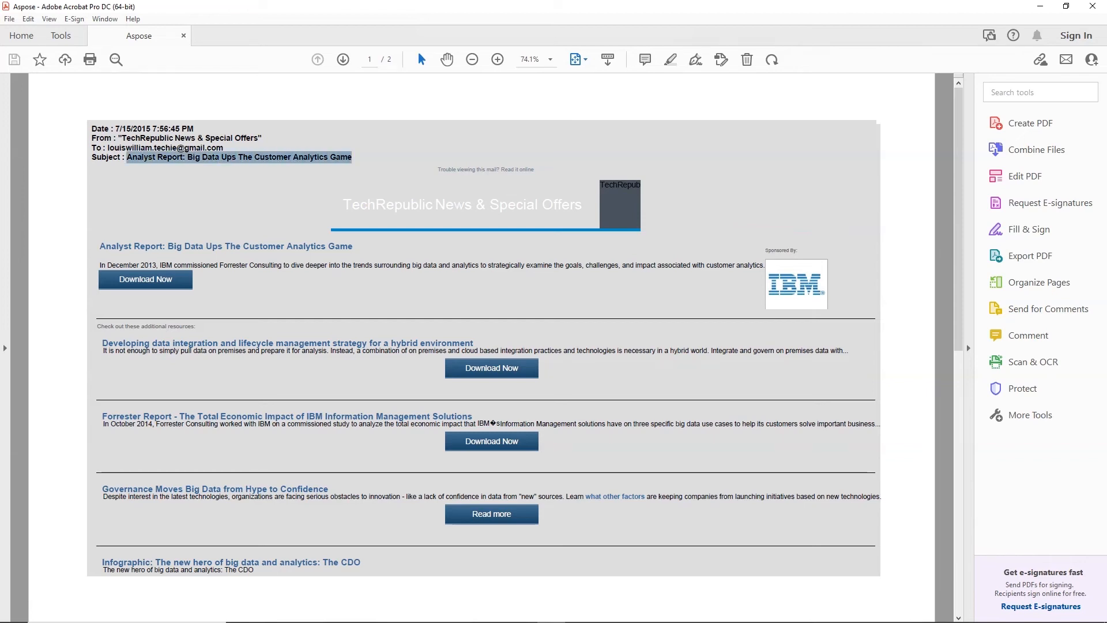
right_click(238, 156)
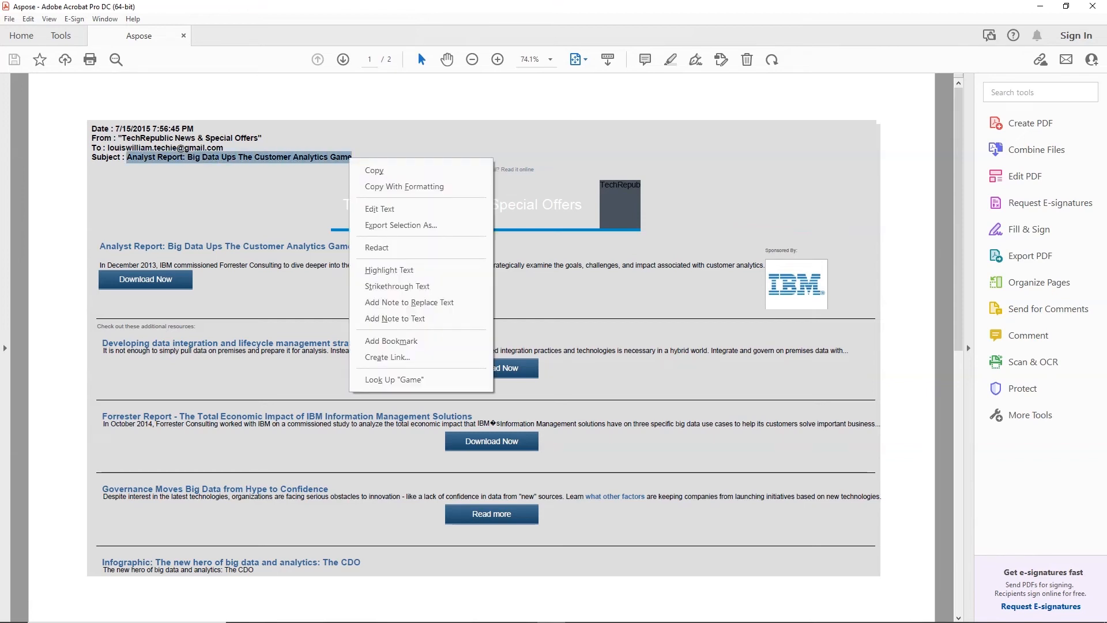
mouse_move(400, 225)
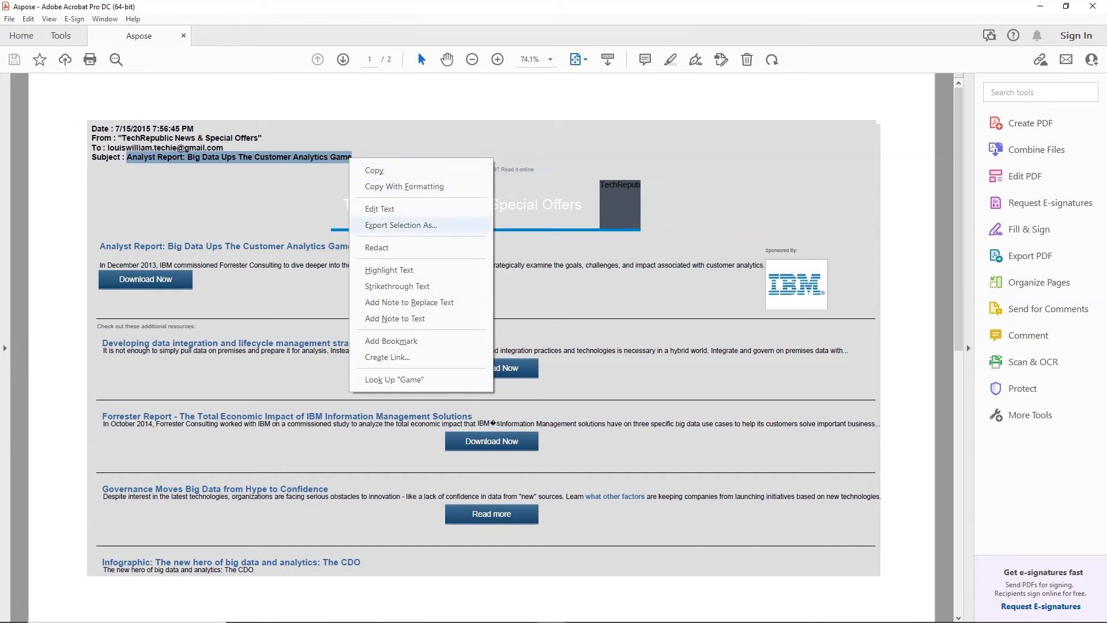
mouse_move(393, 380)
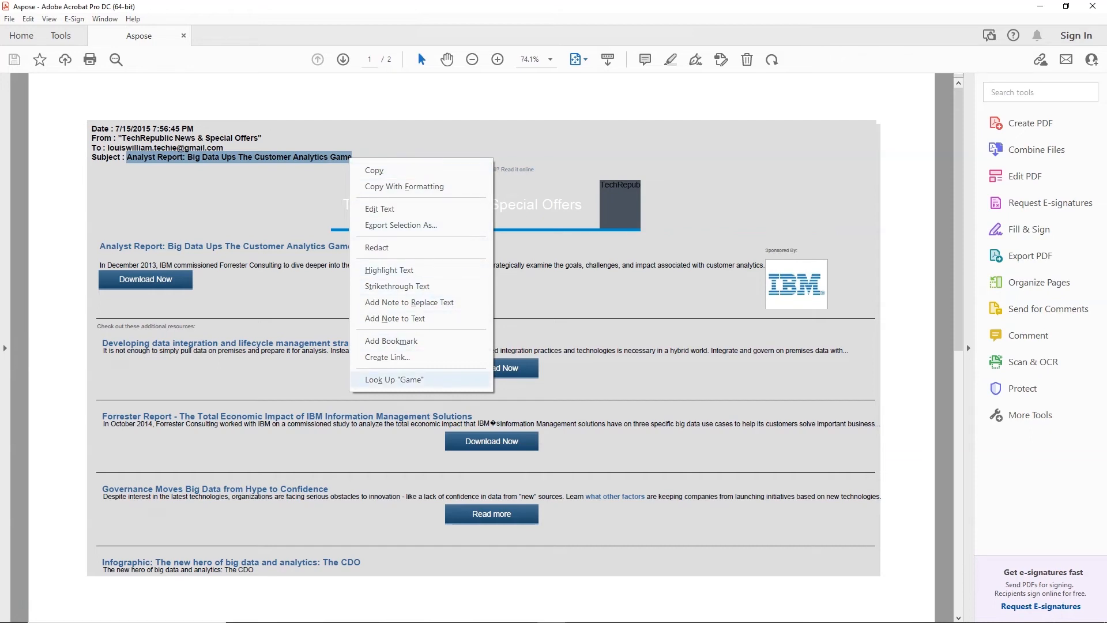